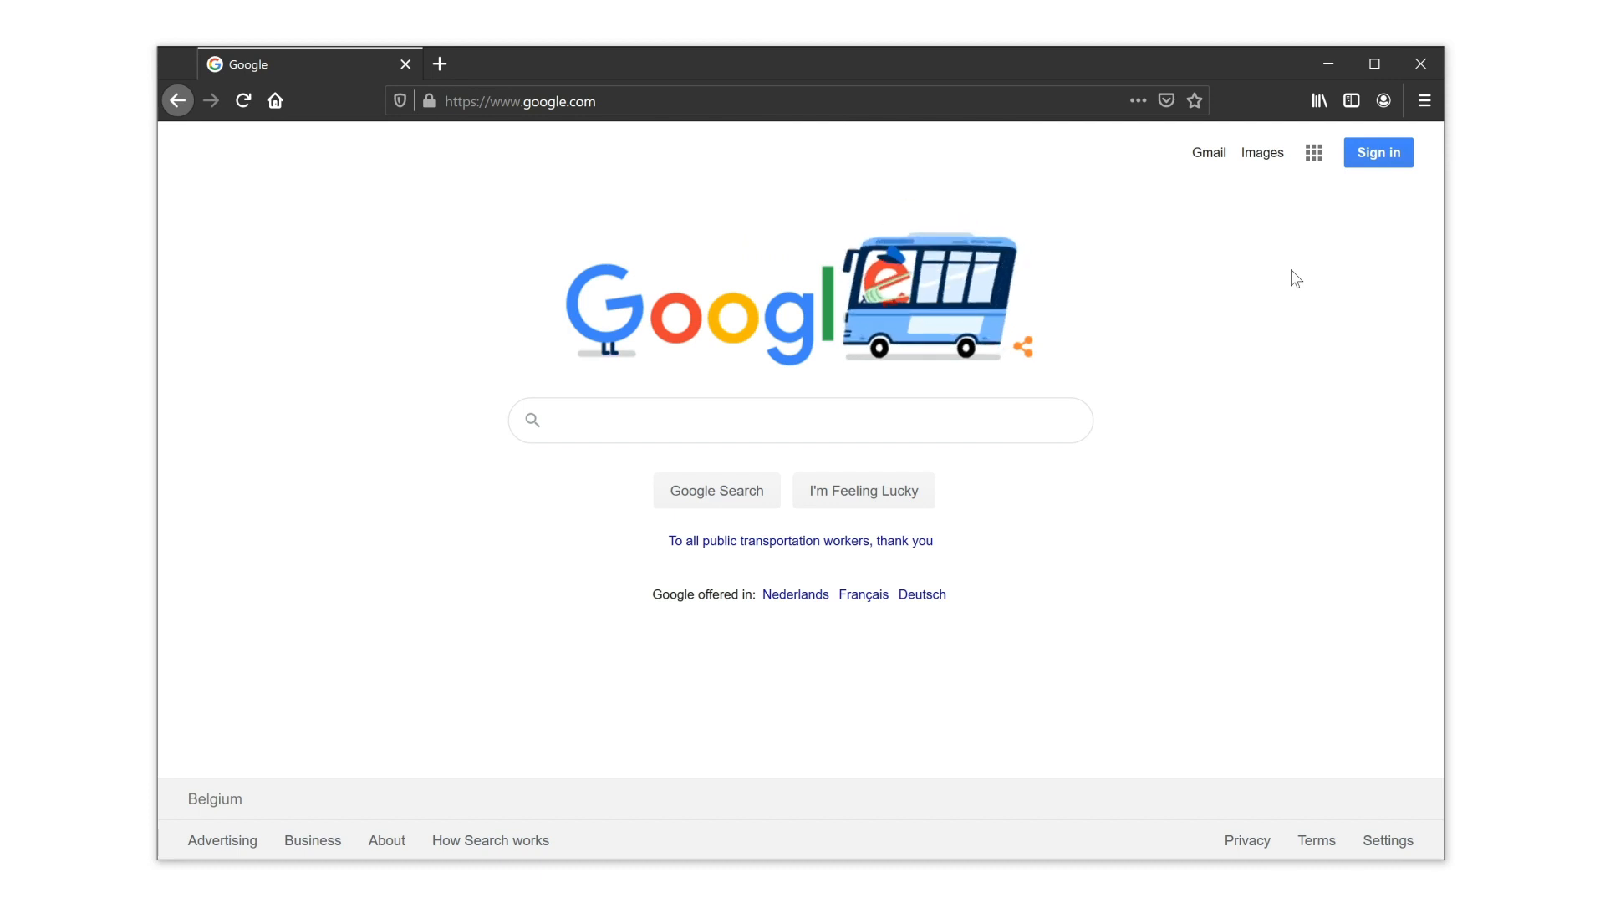
Show Firefox's main menu over the Google home page
{"action": "left_click", "coordinate": [1420, 100]}
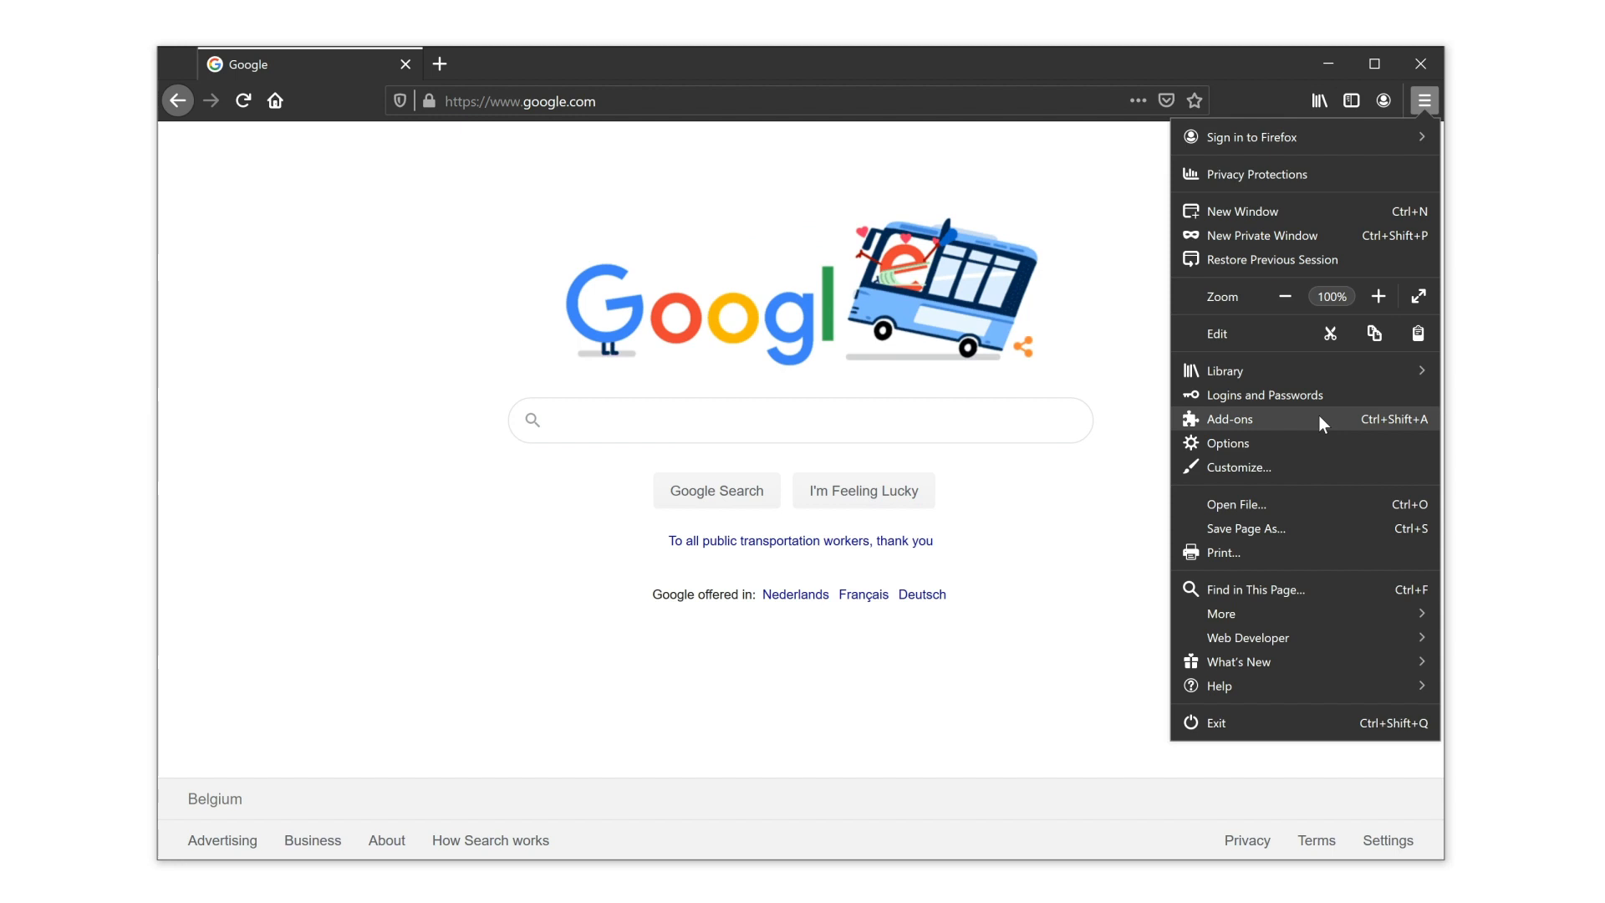
Bring up the Add-ons Manager on the Themes page with Dark theme for Firefox enabled
{"action": "left_click", "coordinate": [1229, 418]}
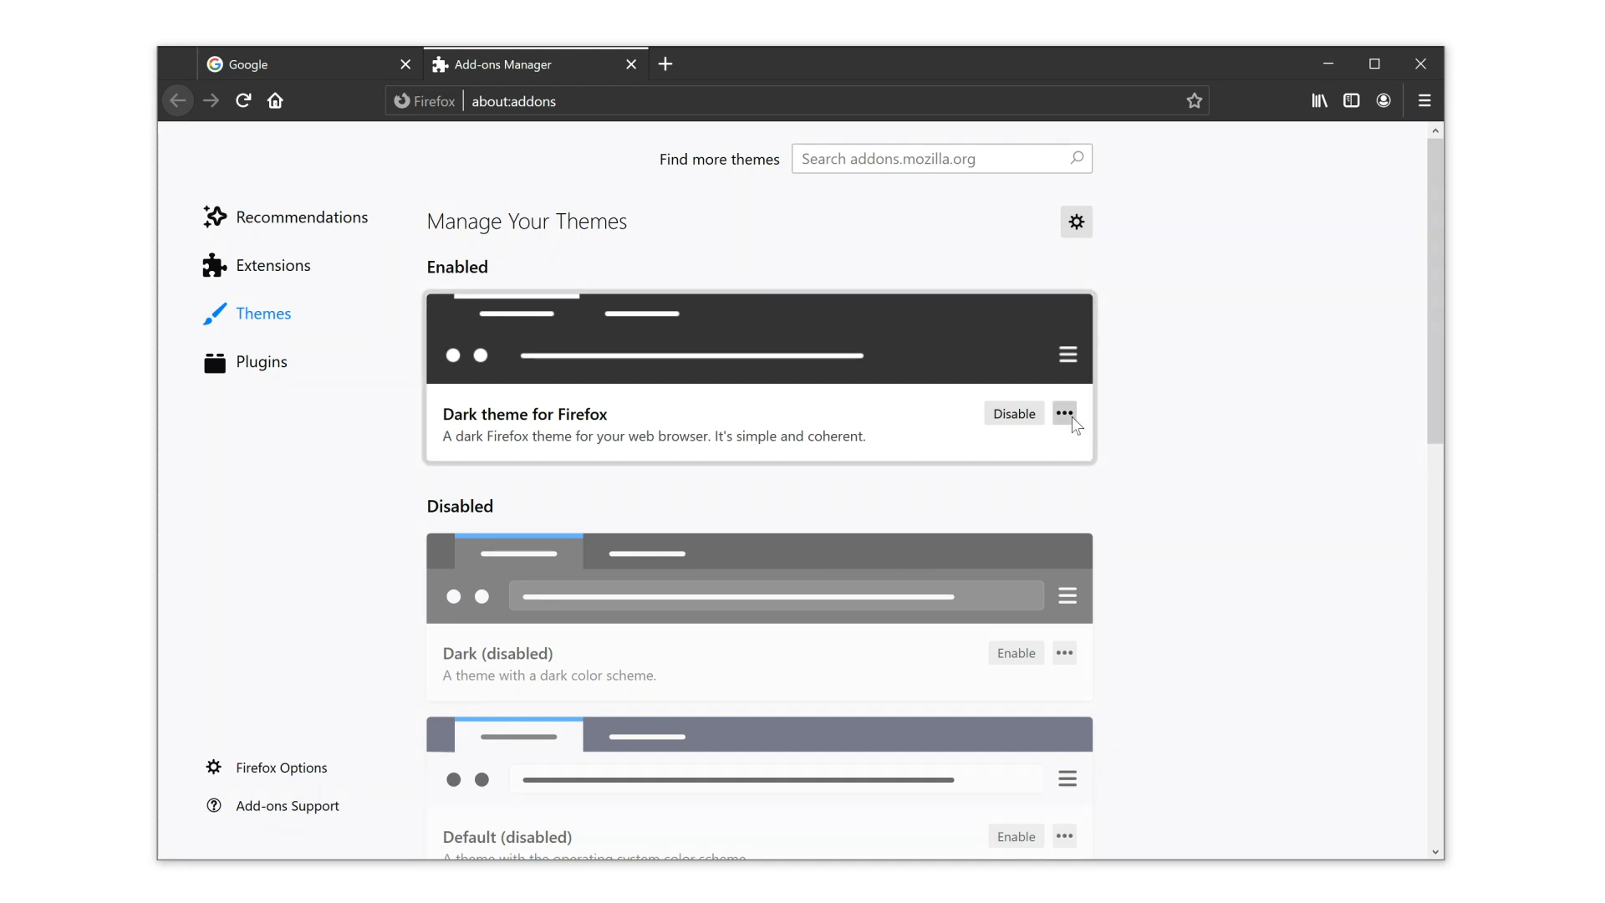
Remove Dark theme for Firefox and confirm, reverting the browser to the Default theme
{"action": "left_click", "coordinate": [1065, 413]}
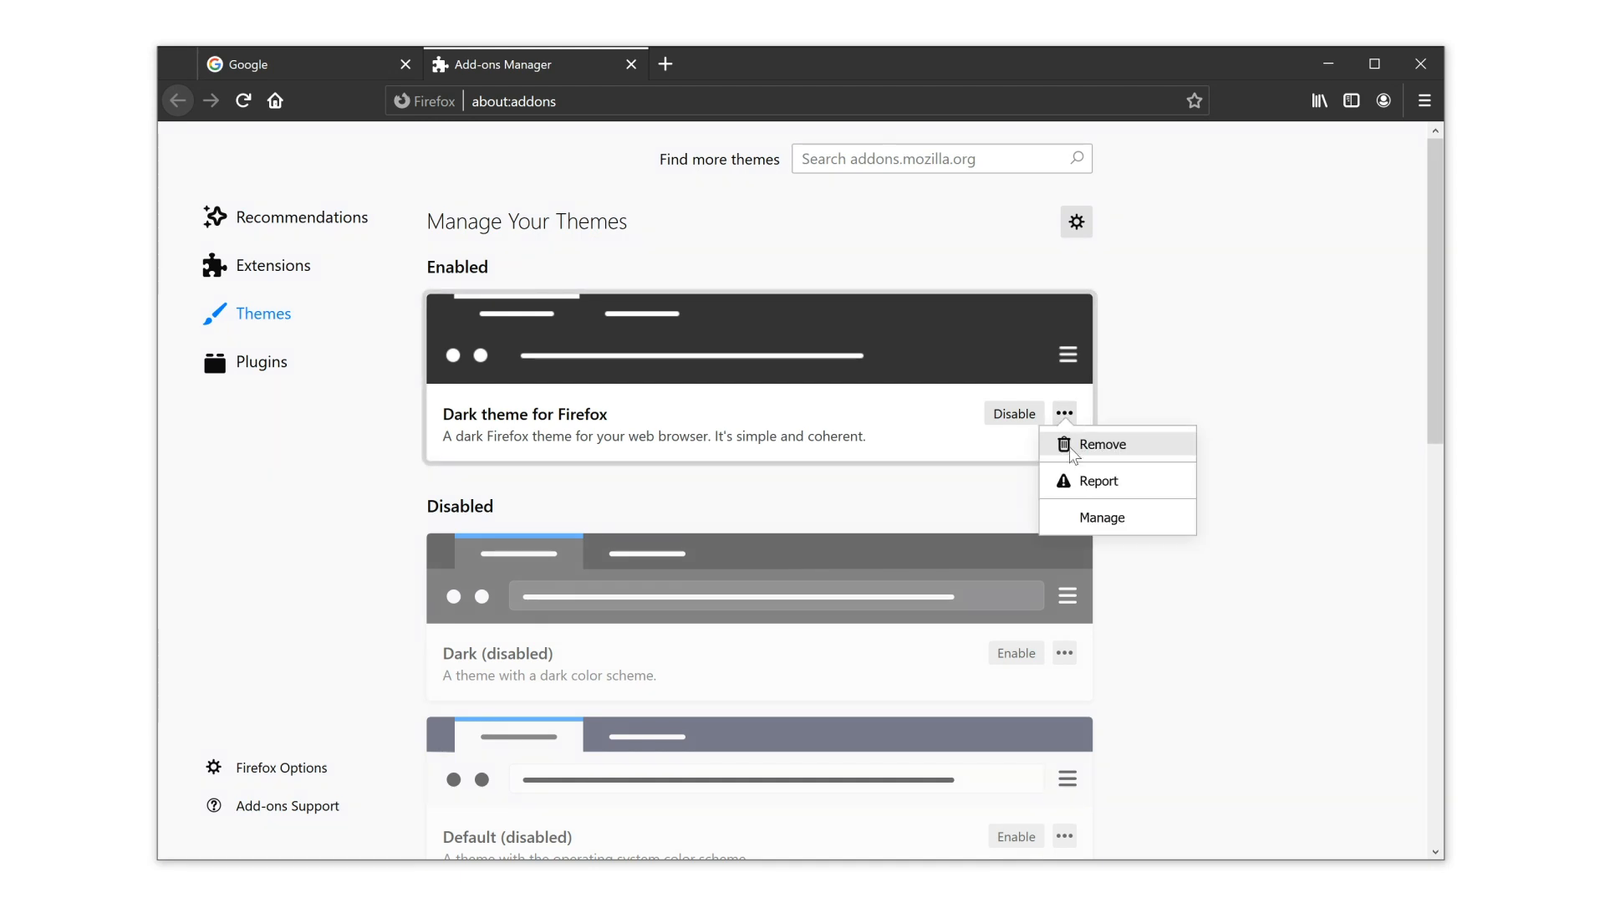
{"action": "left_click", "coordinate": [1102, 443]}
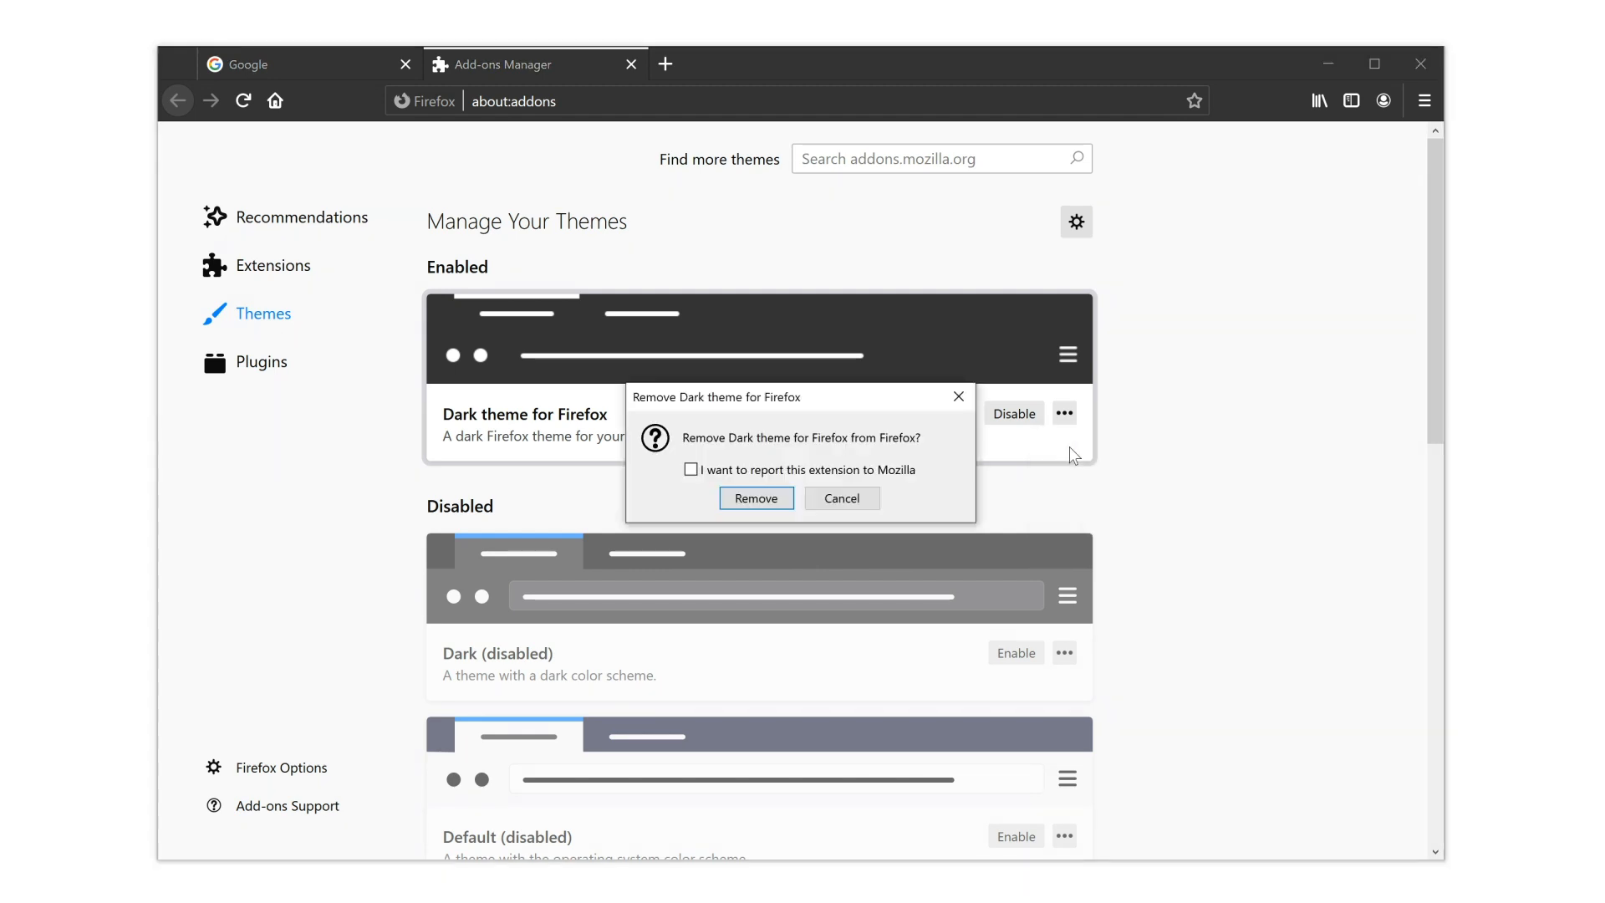
{"action": "mouse_move", "coordinate": [1046, 468]}
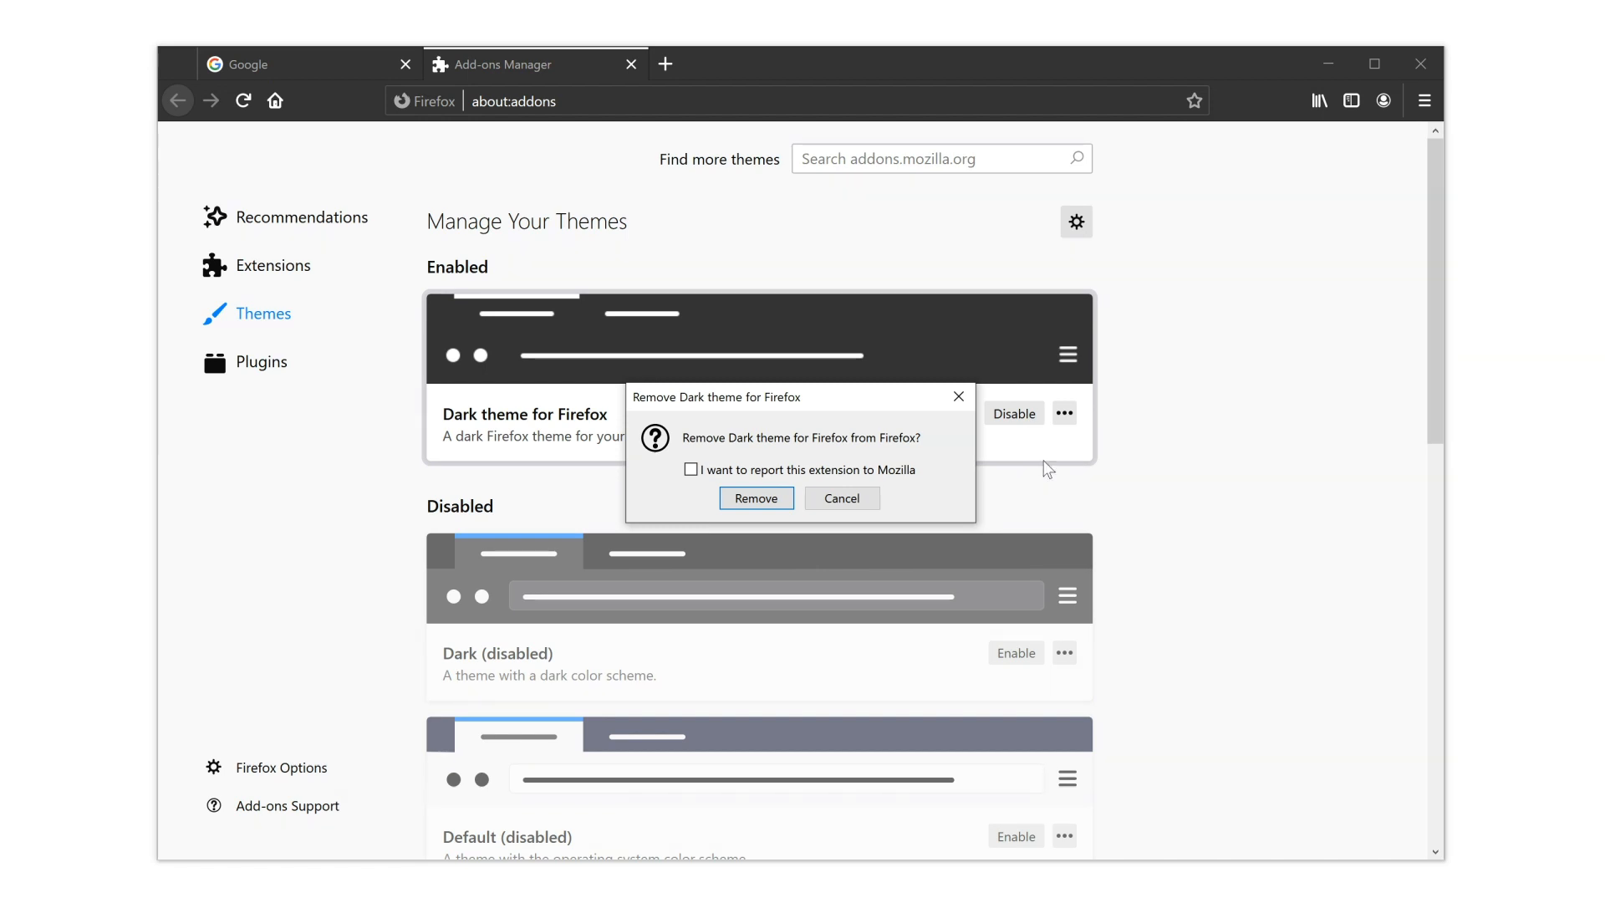
{"action": "left_click", "coordinate": [756, 498]}
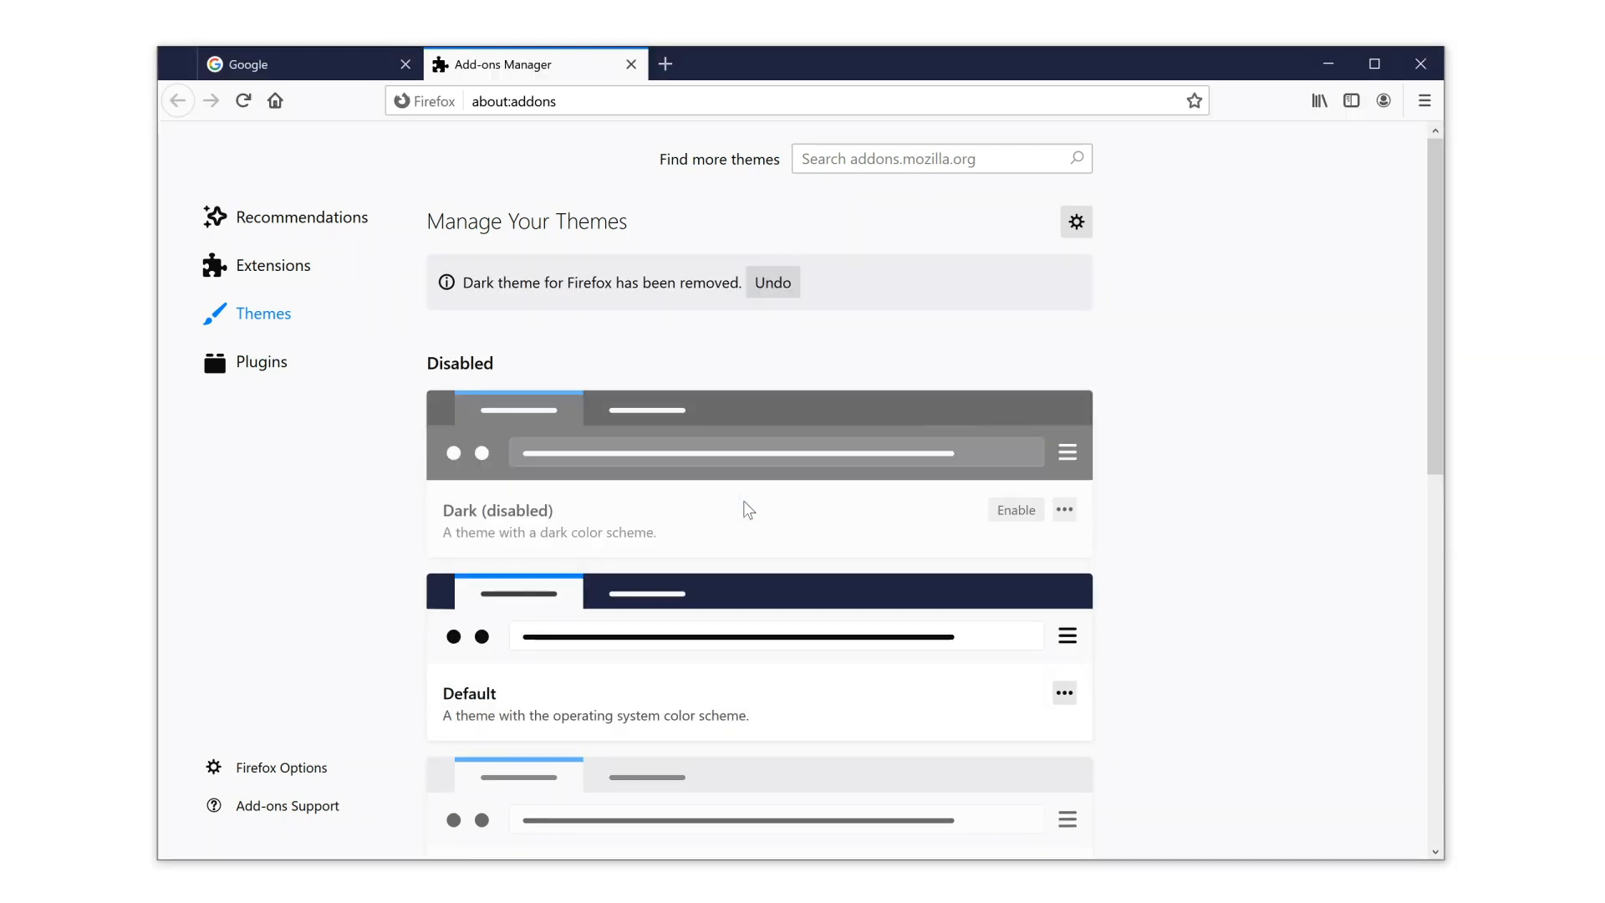